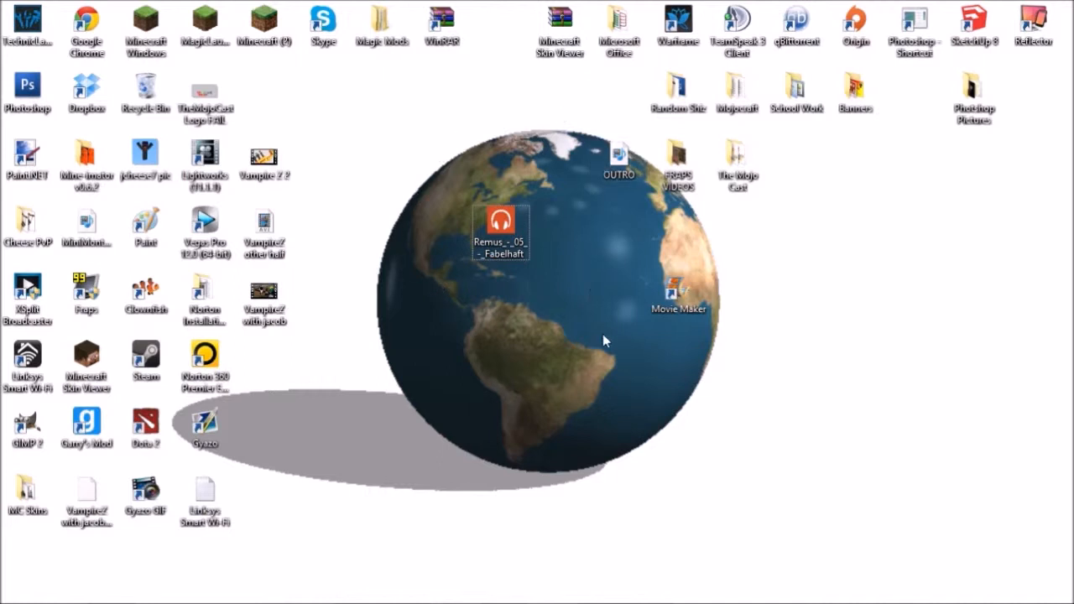
{"action": "mouse_move", "coordinate": [365, 244]}
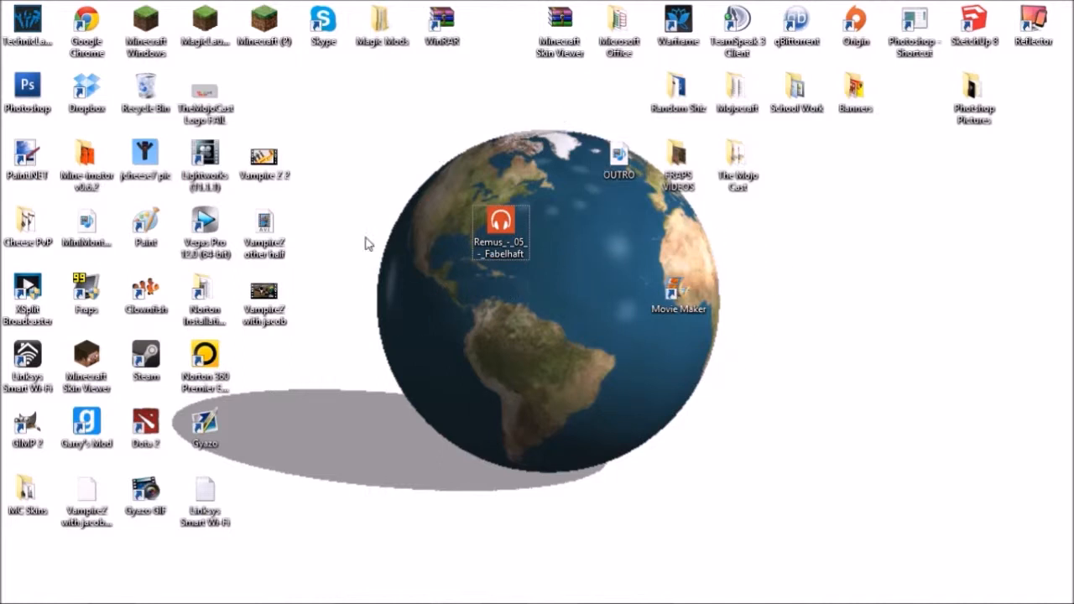
{"action": "mouse_move", "coordinate": [624, 224]}
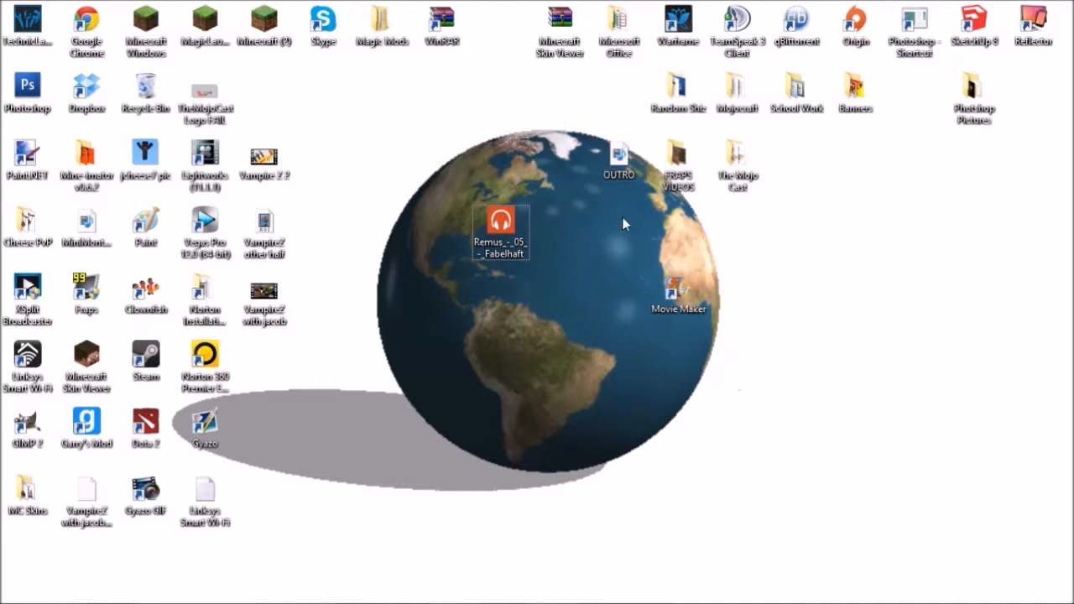
{"action": "mouse_move", "coordinate": [530, 300]}
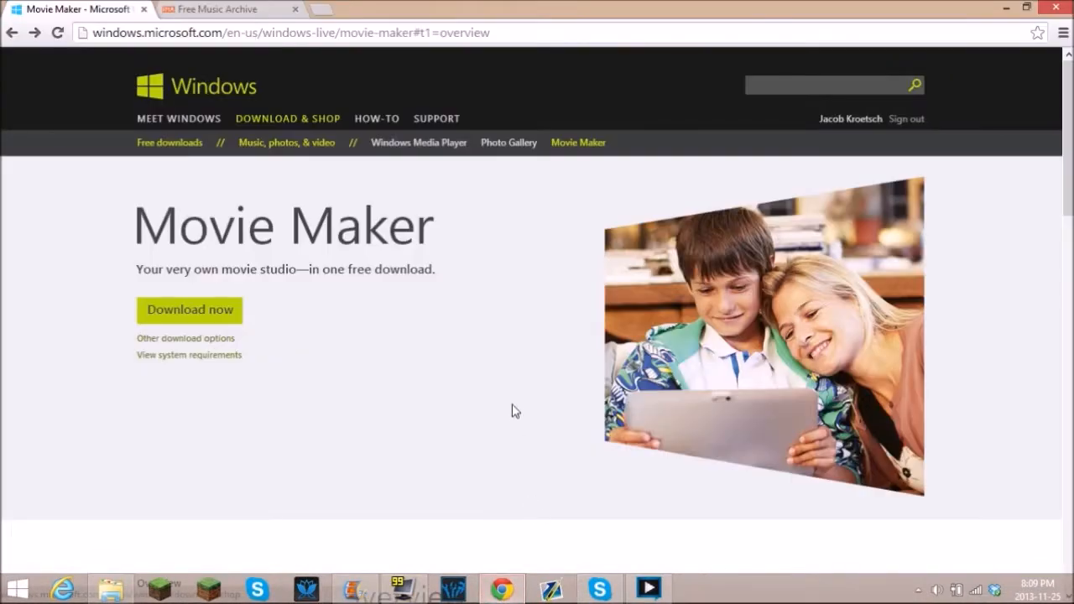
{"action": "mouse_move", "coordinate": [278, 478]}
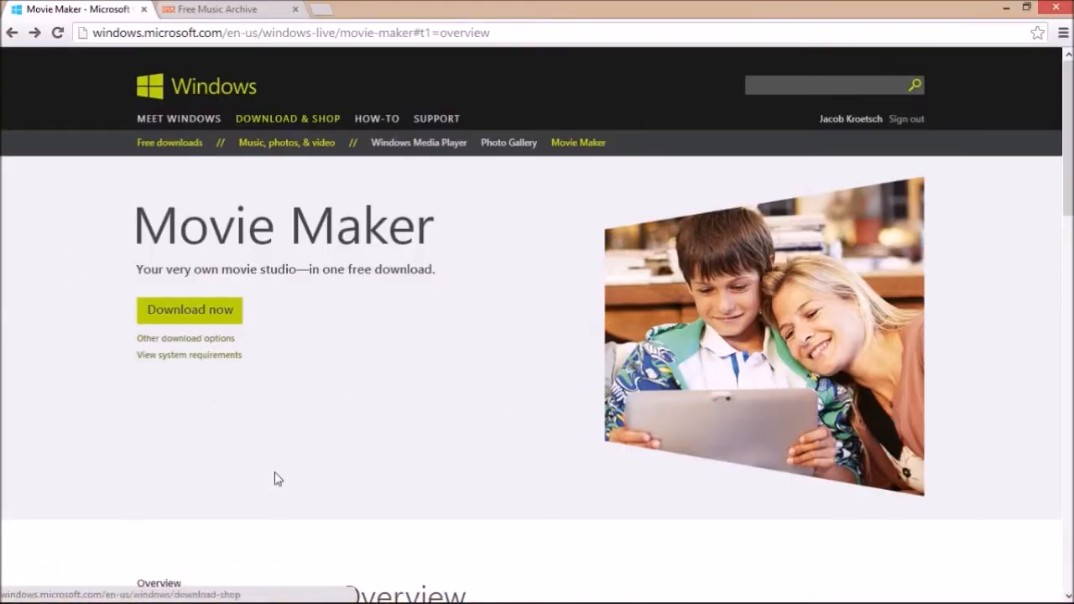
{"action": "mouse_move", "coordinate": [166, 84]}
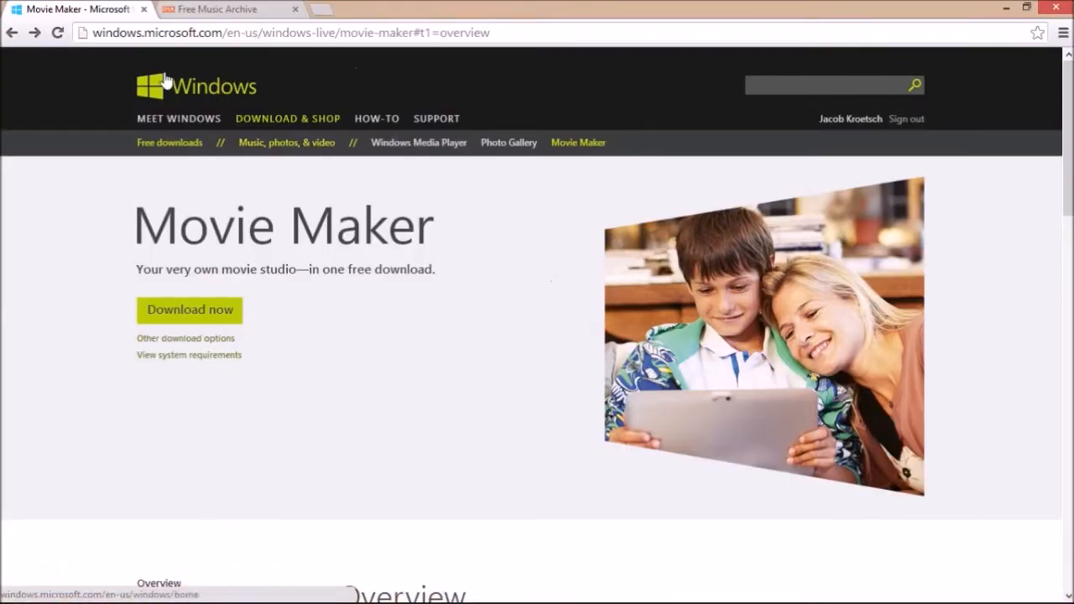
Step: Download the Movie Maker installer (wlsetup-web.exe) from the Movie Maker page
{"action": "left_click", "coordinate": [188, 311]}
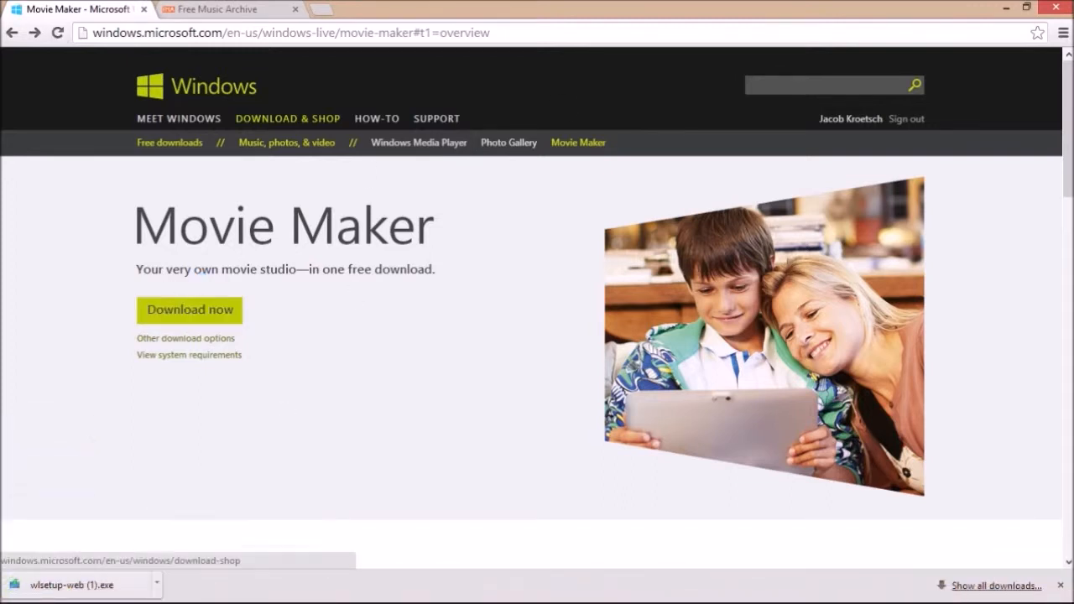
{"action": "mouse_move", "coordinate": [956, 9]}
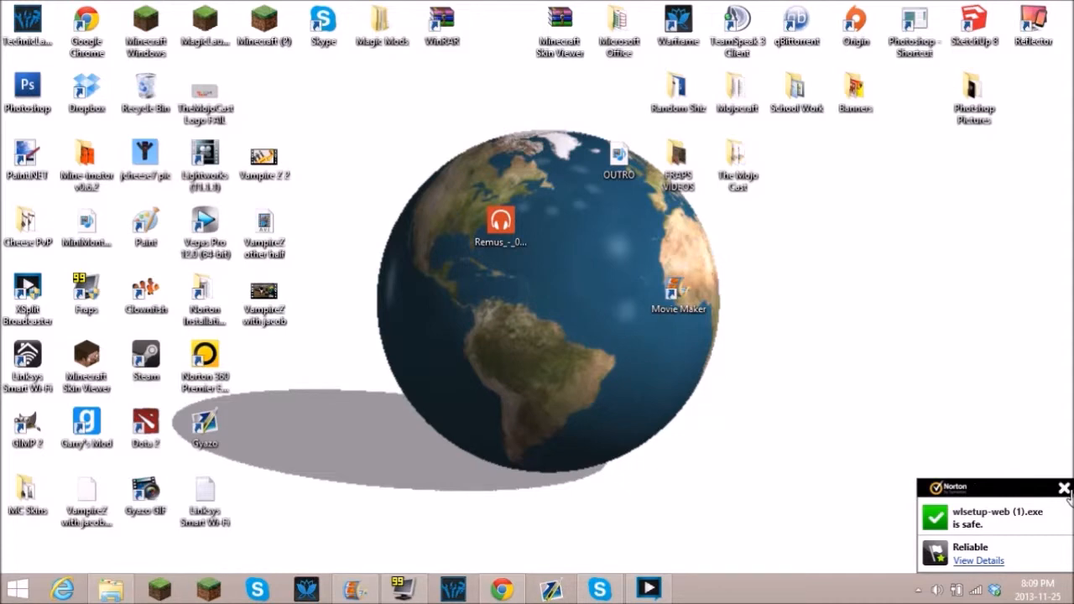
Step: Launch Movie Maker with the My Movie test-clip project and briefly preview the clip
{"action": "left_click", "coordinate": [1064, 490]}
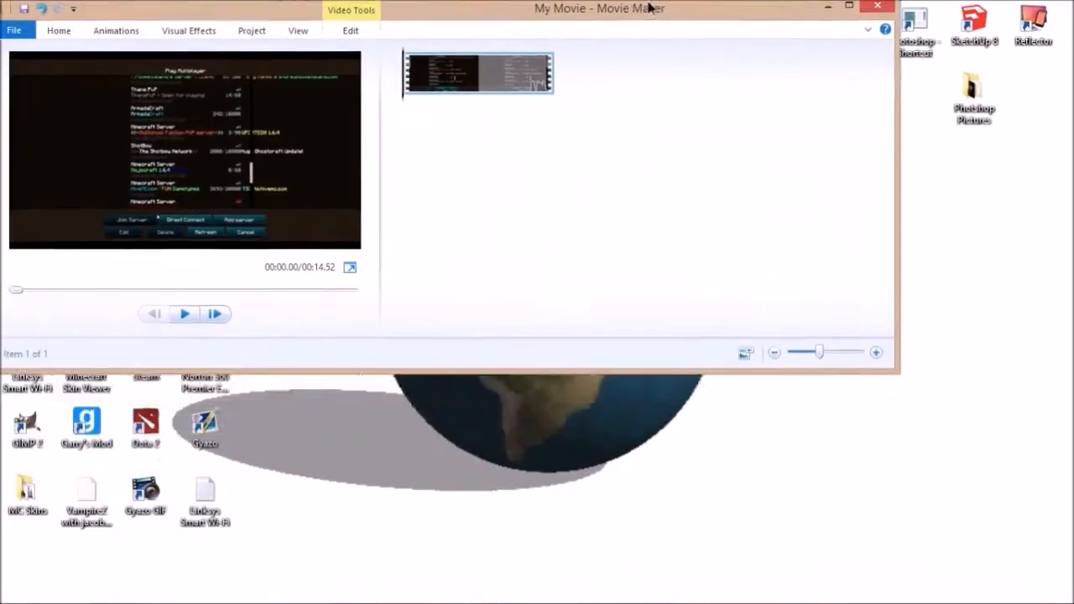
{"action": "left_click_drag", "start_coordinate": [600, 8], "coordinate": [702, 70]}
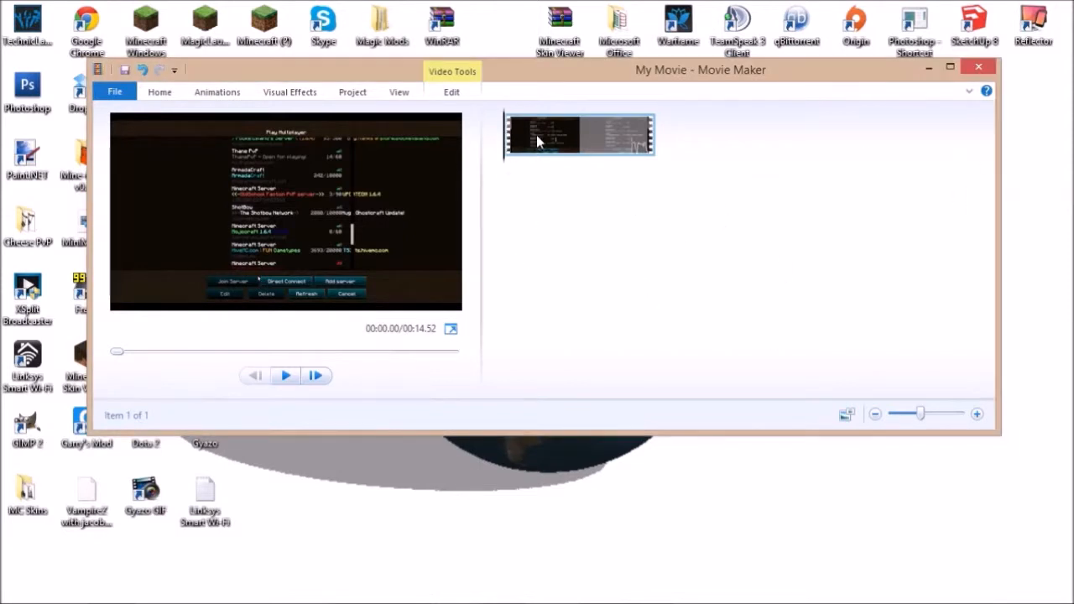
{"action": "left_click", "coordinate": [285, 376]}
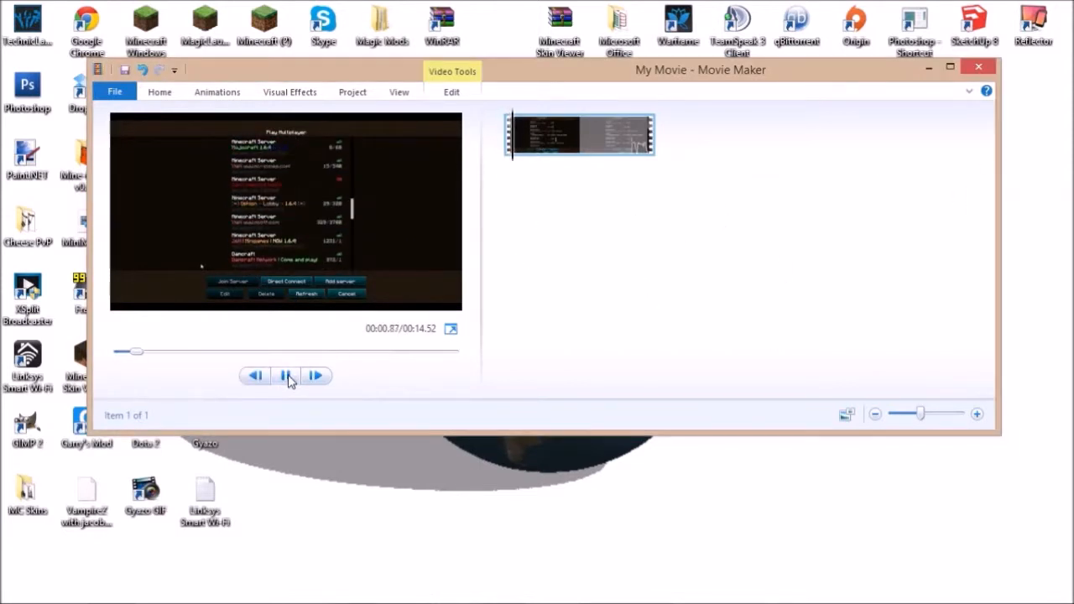
{"action": "left_click", "coordinate": [286, 376]}
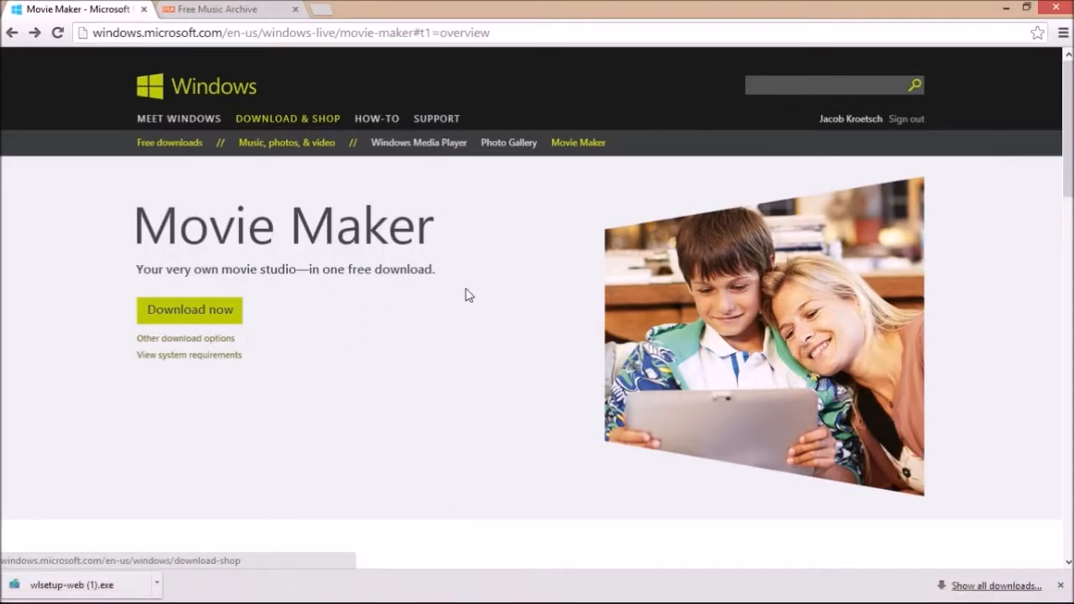
Step: Switch to Free Music Archive and browse tracks in the Electronic genre
{"action": "left_click", "coordinate": [218, 10]}
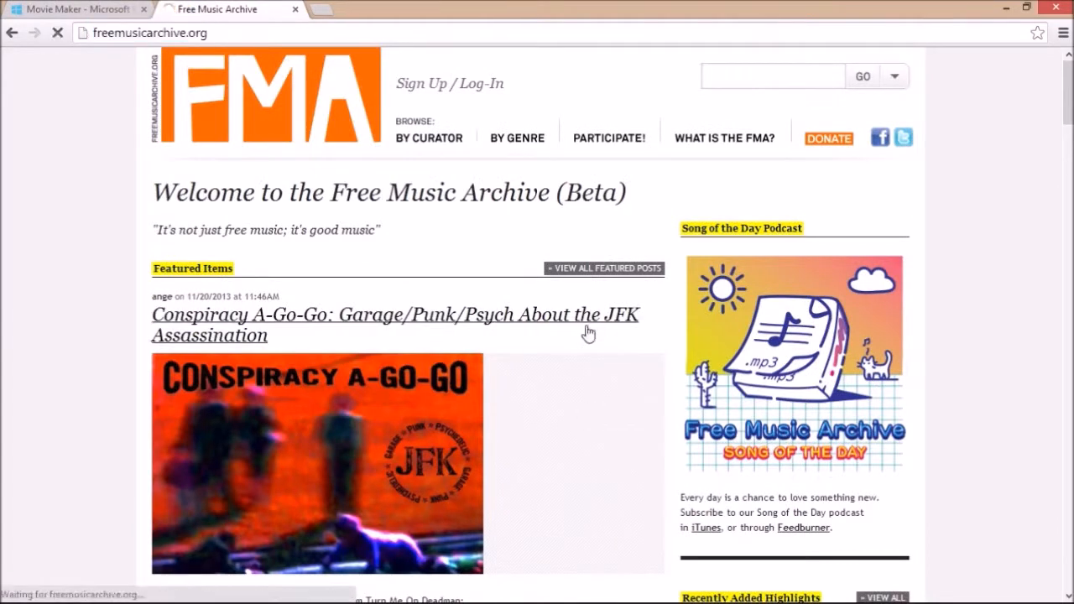
{"action": "left_click", "coordinate": [393, 316]}
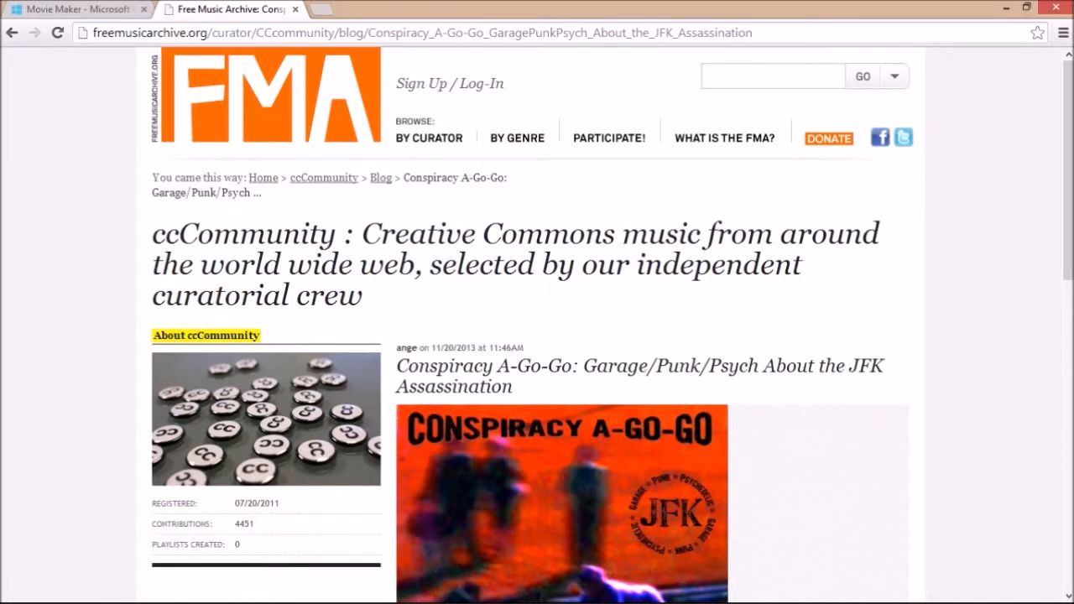
{"action": "left_click", "coordinate": [516, 137]}
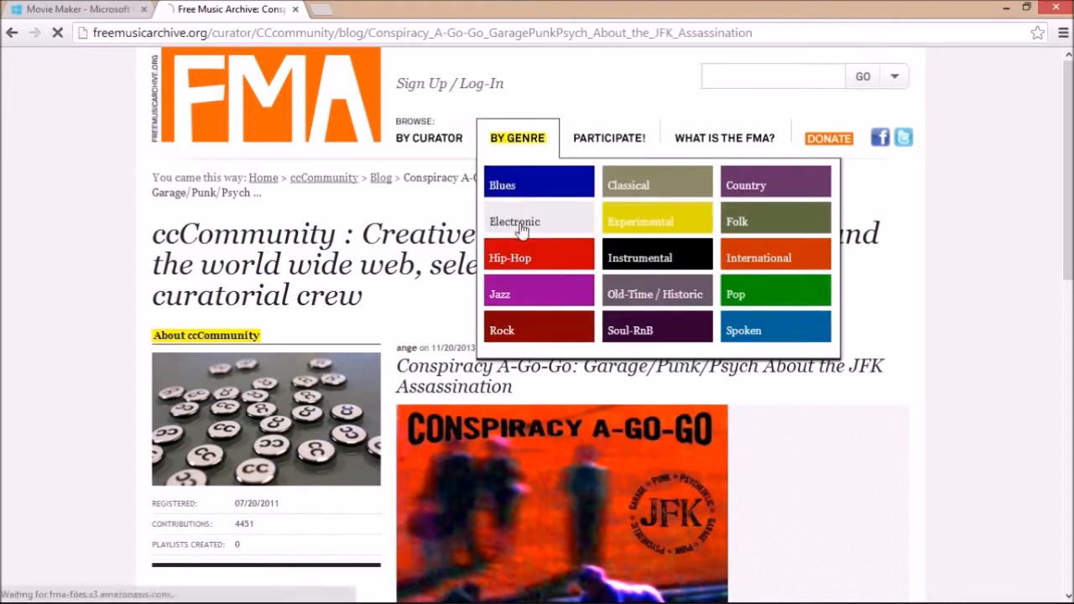
{"action": "left_click", "coordinate": [514, 222]}
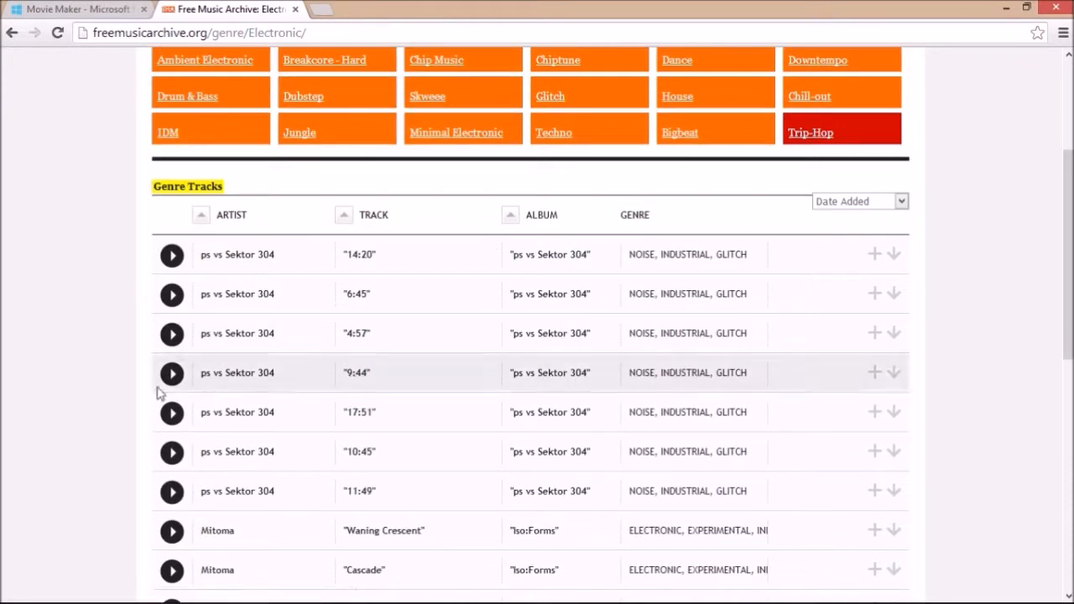
Step: Play the track Cascade by Mitoma and reopen the By Genre menu
{"action": "scroll", "scroll_direction": "down", "scroll_amount": 3}
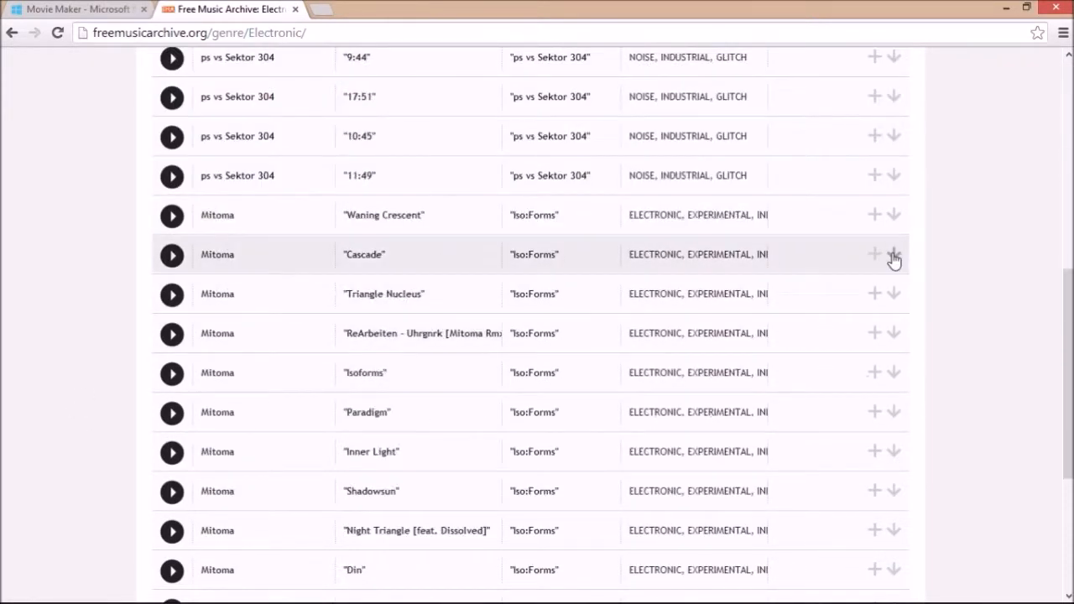
{"action": "left_click", "coordinate": [171, 255]}
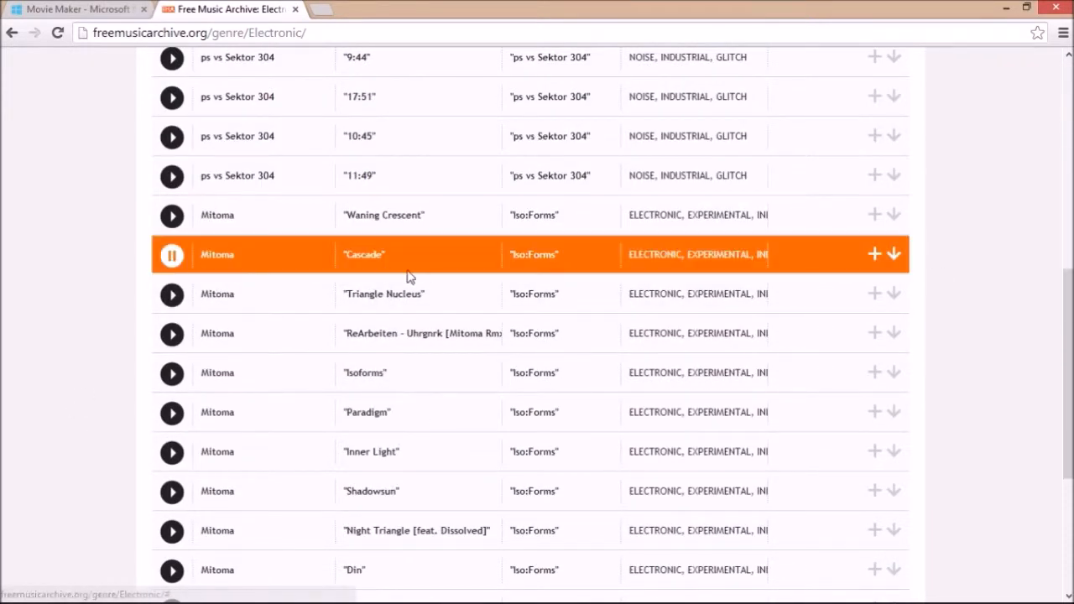
{"action": "mouse_move", "coordinate": [285, 238]}
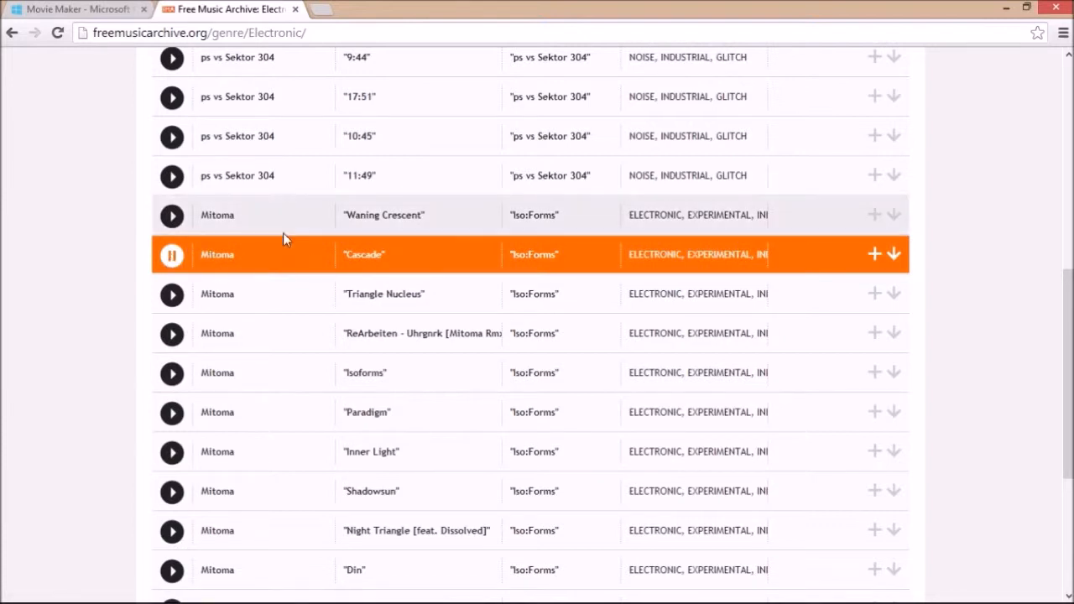
{"action": "mouse_move", "coordinate": [259, 270]}
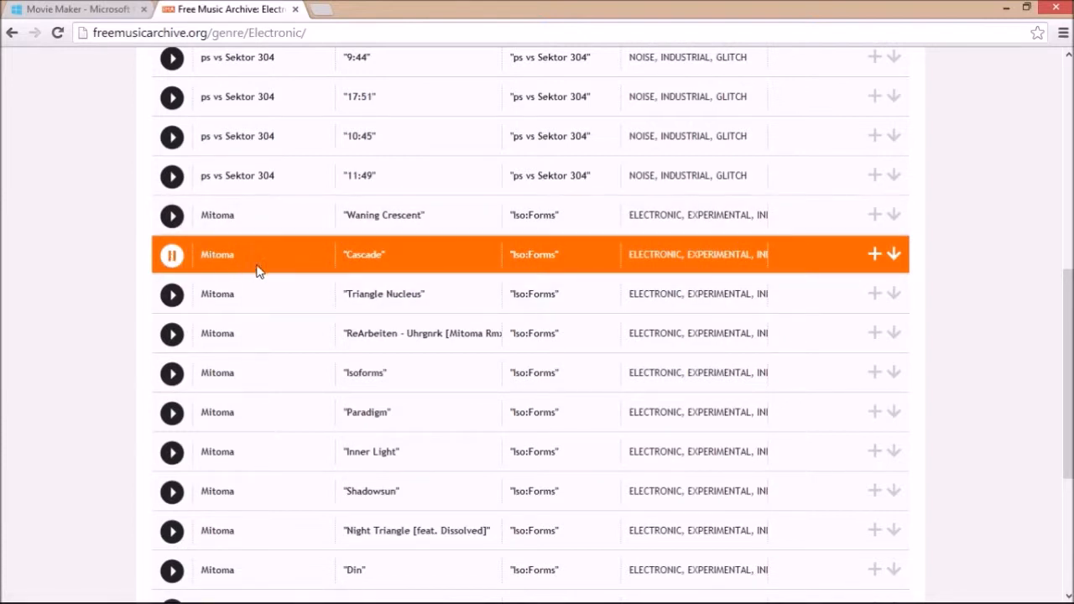
{"action": "mouse_move", "coordinate": [272, 275]}
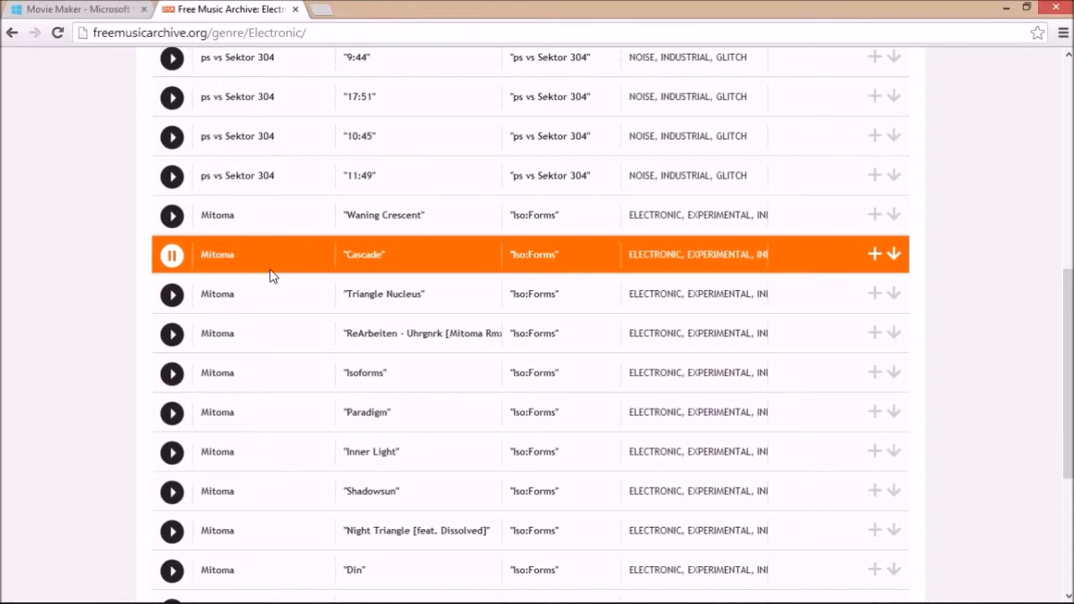
{"action": "mouse_move", "coordinate": [192, 265]}
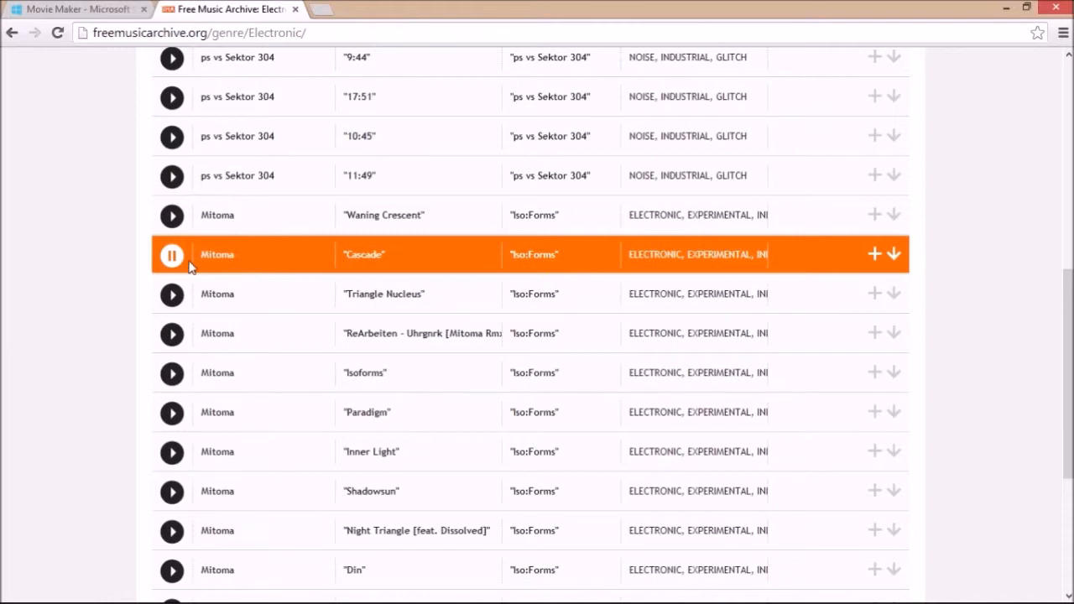
{"action": "scroll", "scroll_direction": "up", "scroll_amount": 3}
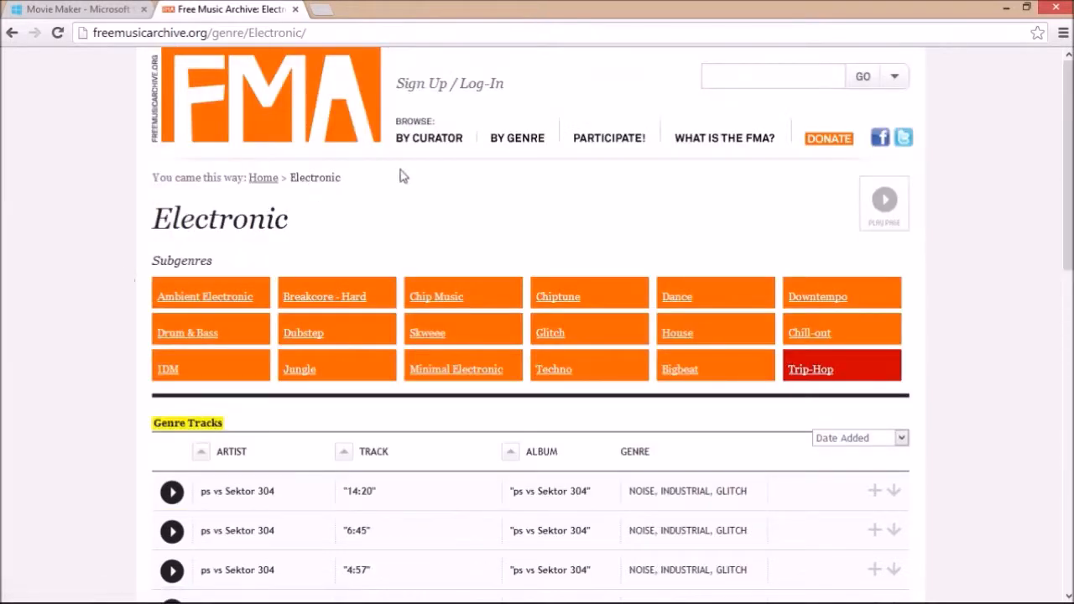
{"action": "left_click", "coordinate": [517, 137]}
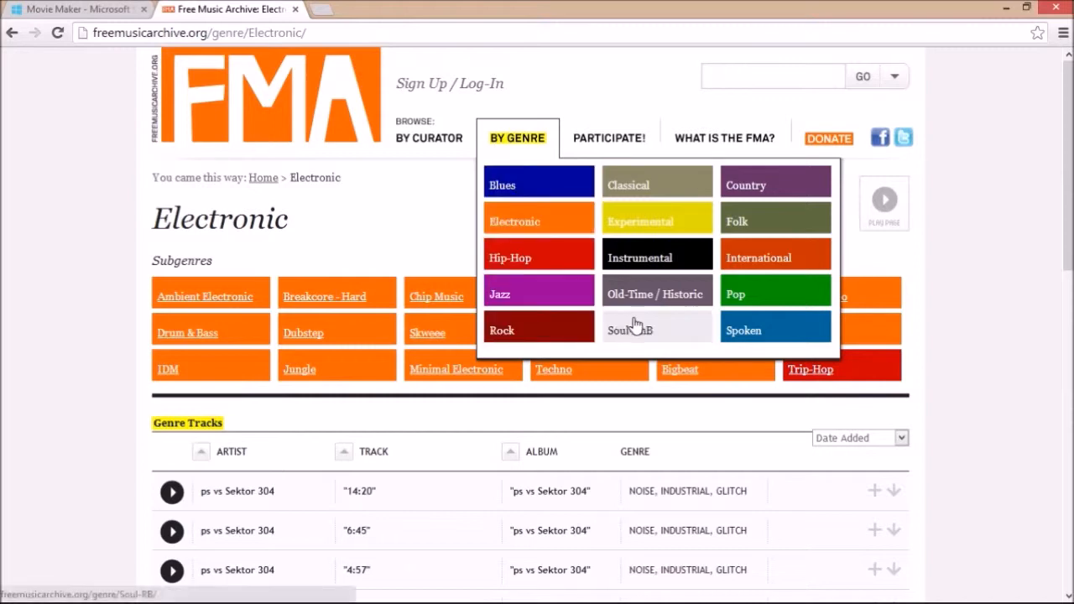
{"action": "mouse_move", "coordinate": [600, 20]}
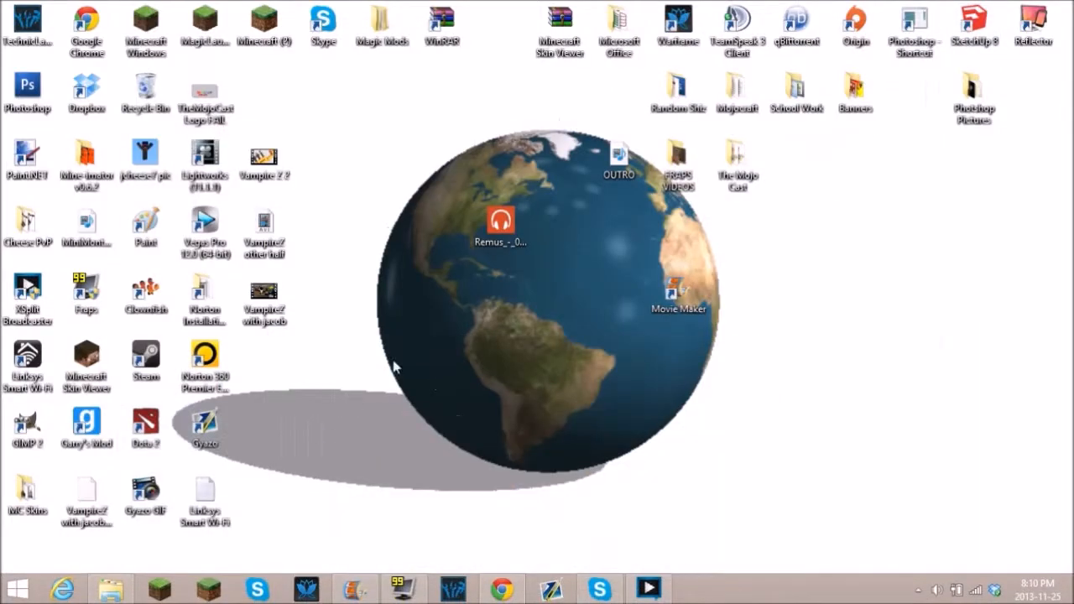
{"action": "mouse_move", "coordinate": [644, 523]}
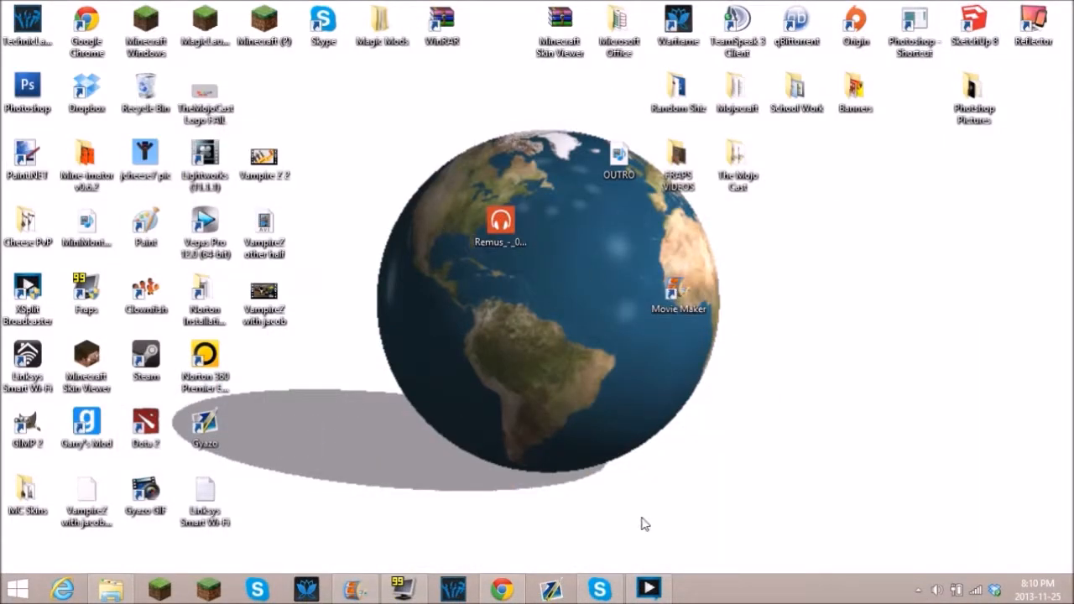
Step: Launch the My Movie project from the Movie Maker desktop shortcut
{"action": "double_click", "coordinate": [678, 289]}
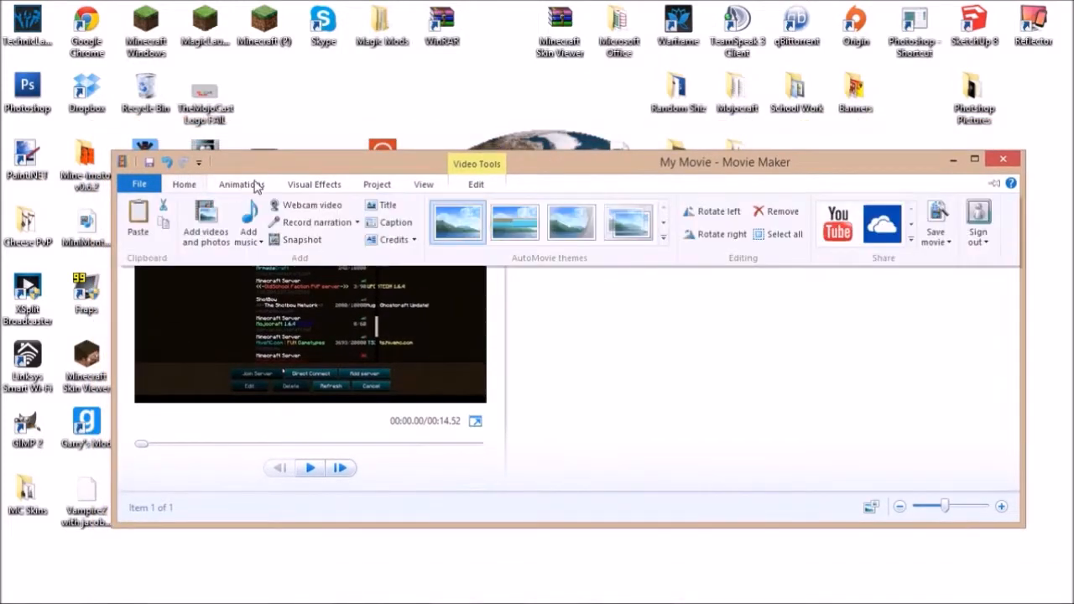
{"action": "mouse_move", "coordinate": [480, 319]}
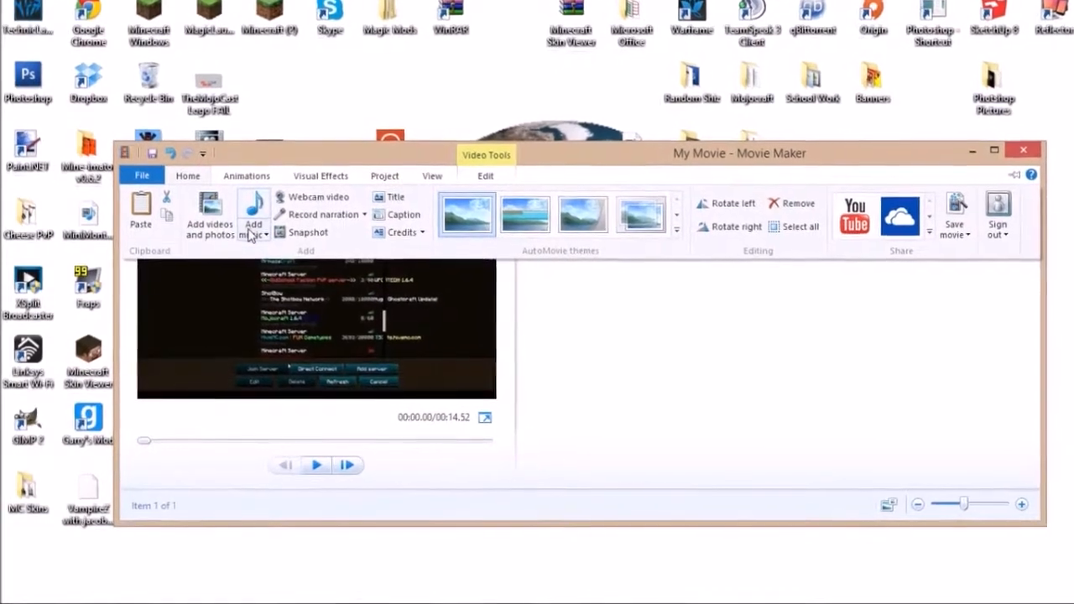
Step: Add the Remus_-_05_-_Fabelhaft MP3 from the Desktop as the project's music track
{"action": "left_click", "coordinate": [255, 215]}
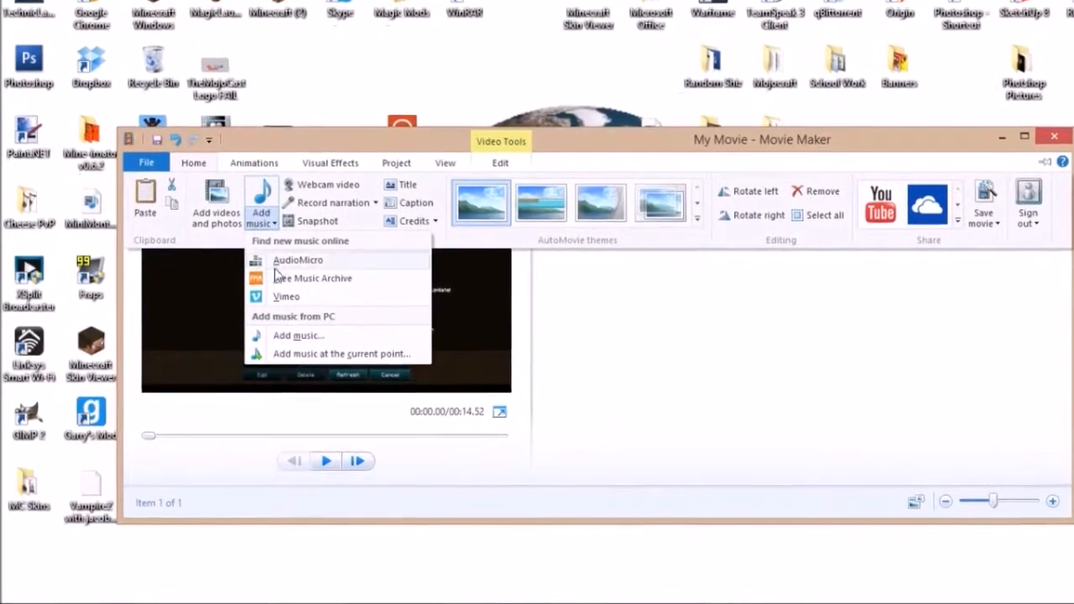
{"action": "left_click", "coordinate": [299, 336]}
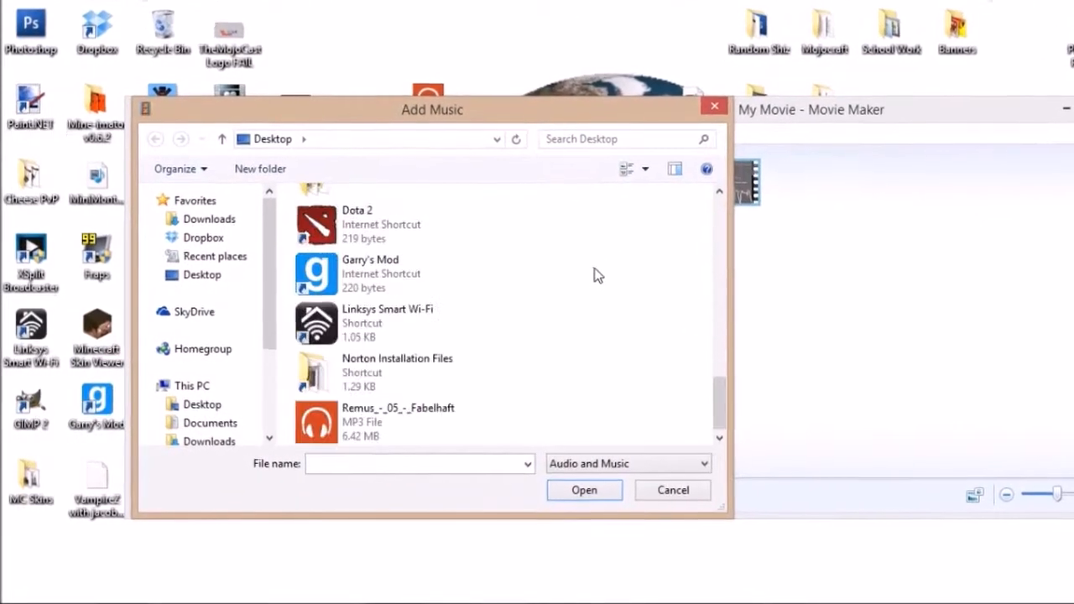
{"action": "left_click", "coordinate": [411, 416]}
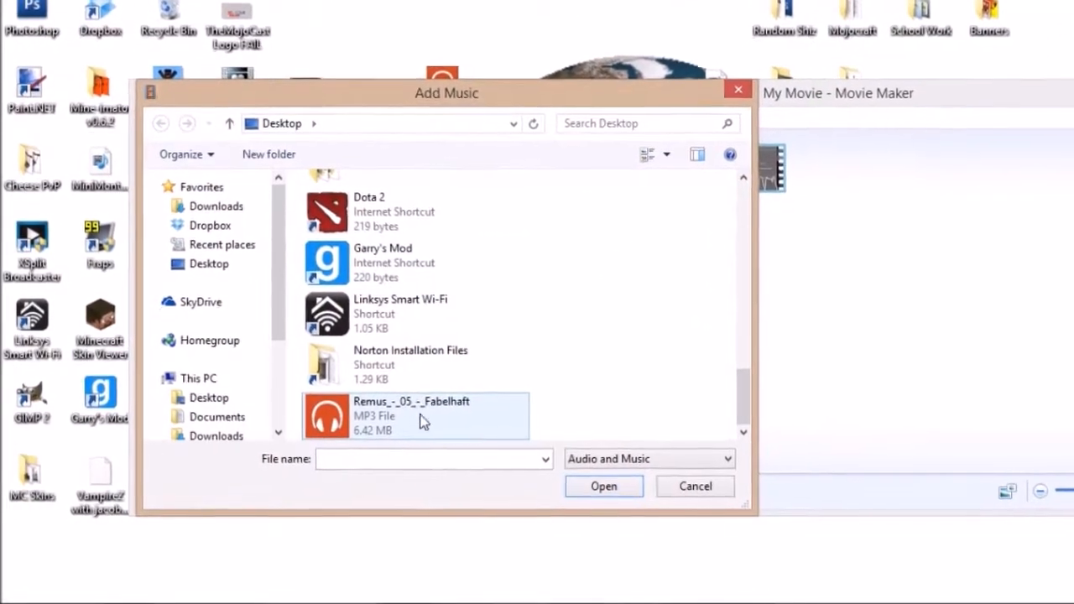
{"action": "left_click", "coordinate": [604, 487]}
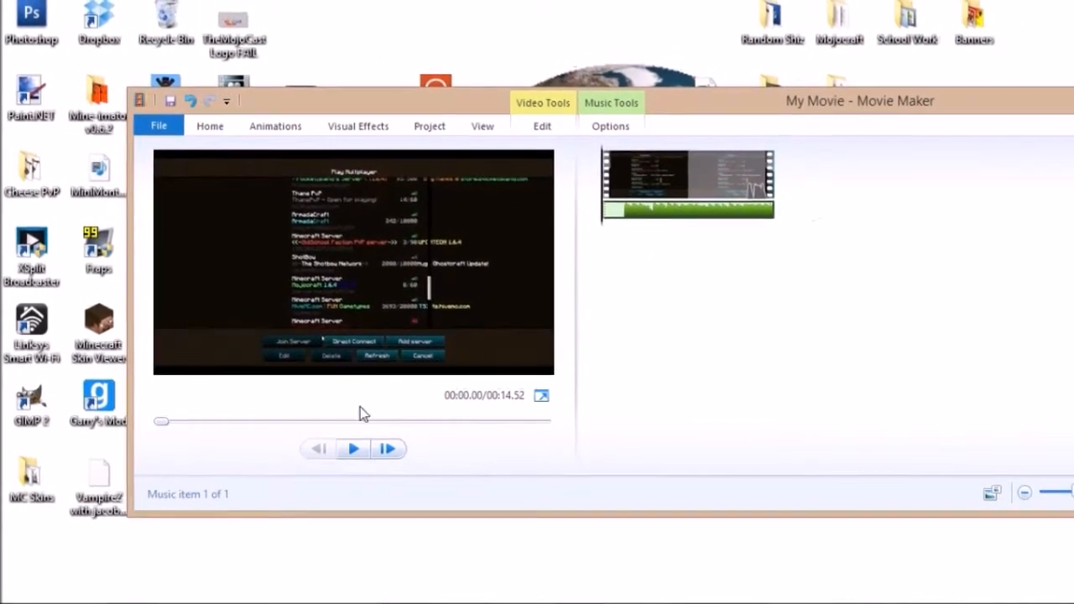
Step: Select the Remus music track to show its Music Tools options (start 0 s, end 158.16 s)
{"action": "left_click", "coordinate": [352, 450]}
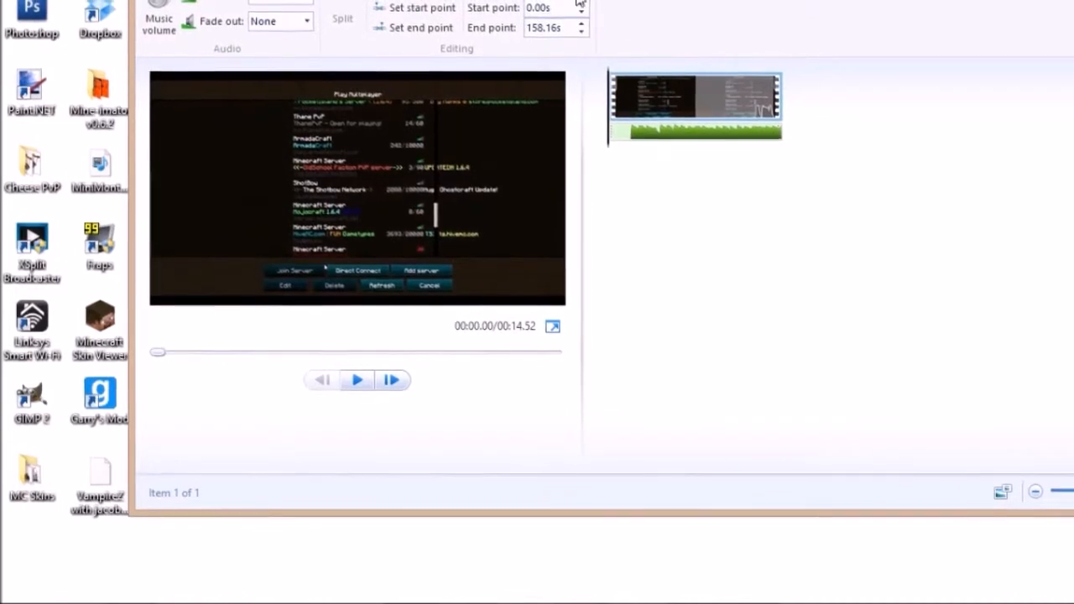
Step: Preview the movie, then set the music track's end point to 100 seconds
{"action": "left_click", "coordinate": [356, 379]}
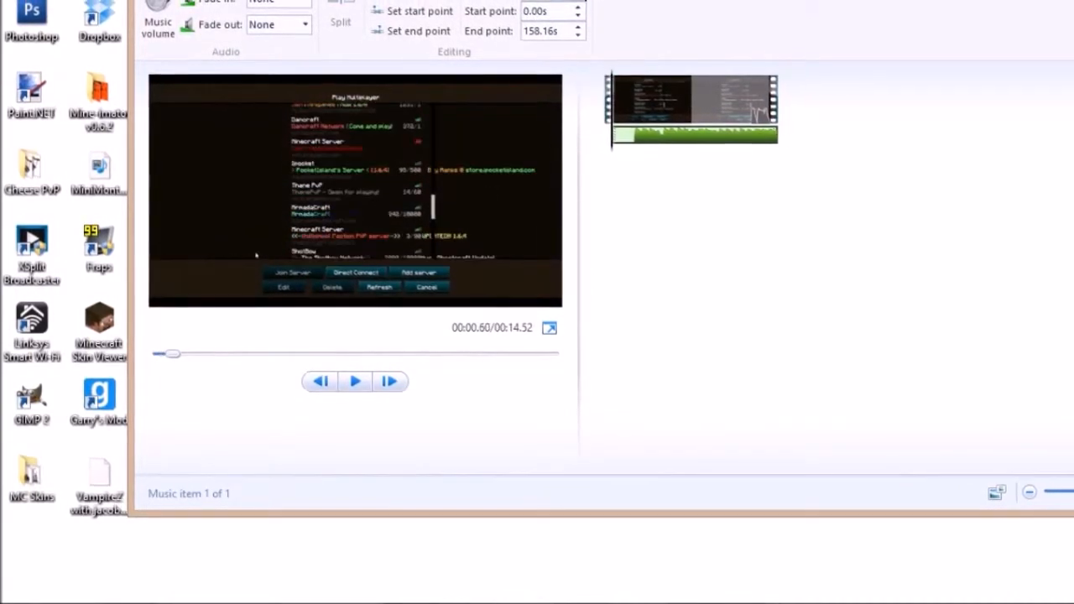
{"action": "left_click", "coordinate": [354, 381]}
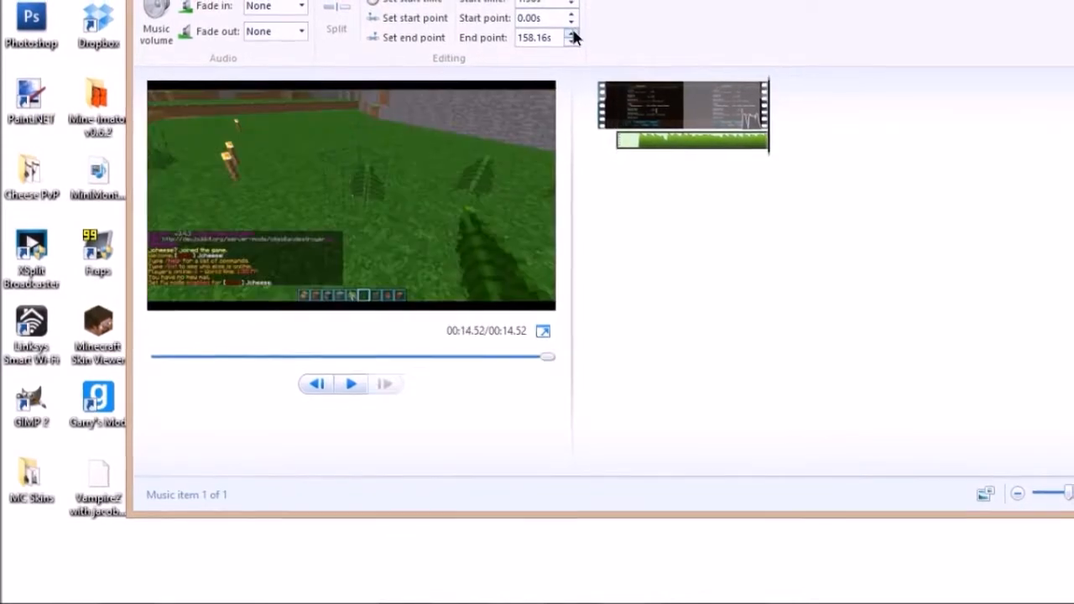
{"action": "left_click", "coordinate": [577, 43]}
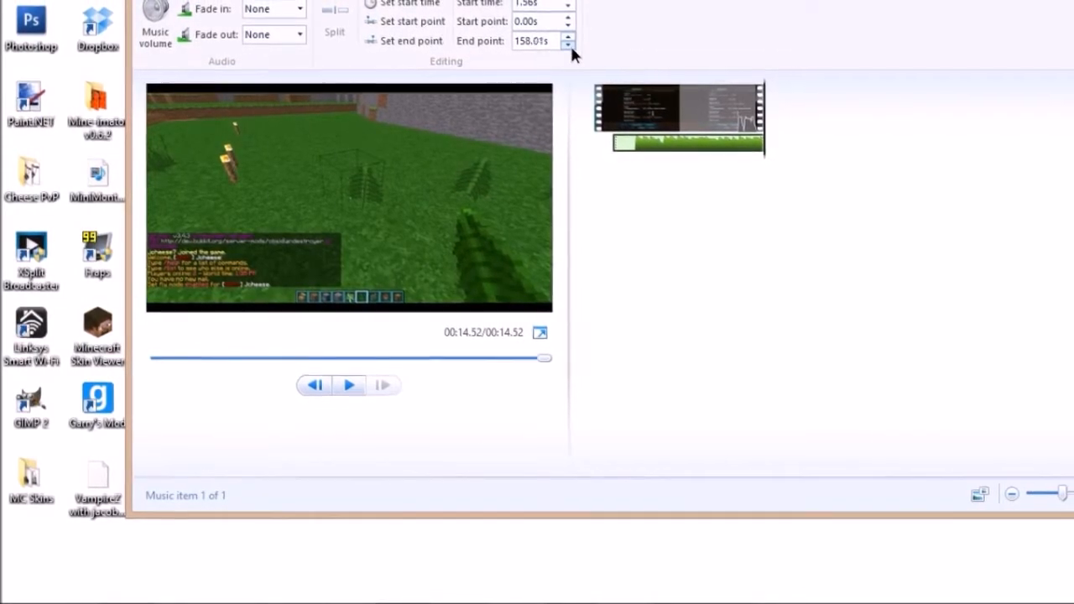
{"action": "left_click", "coordinate": [571, 47]}
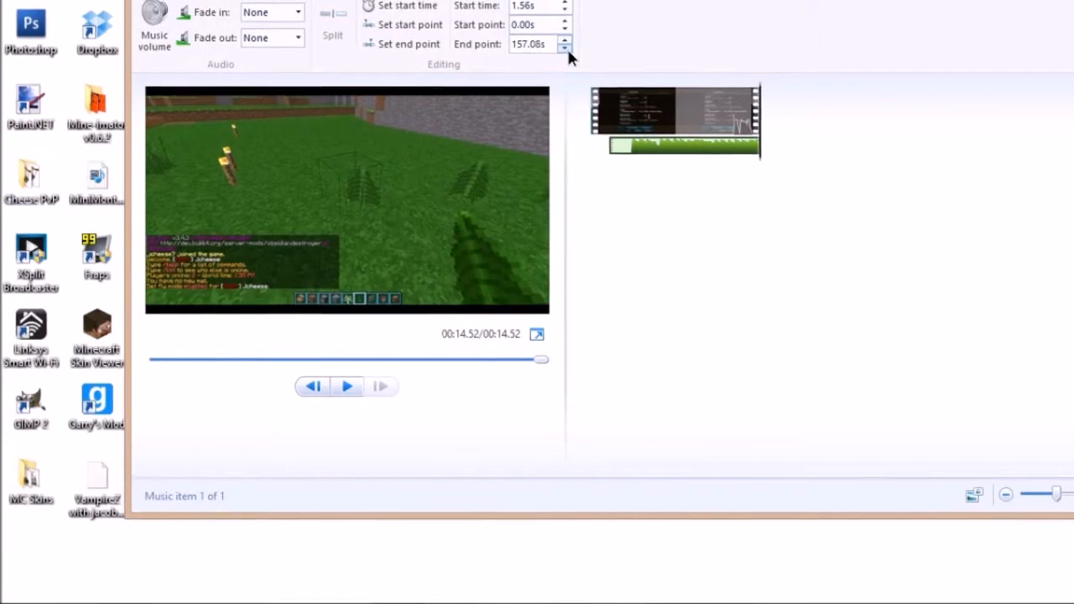
{"action": "left_click", "coordinate": [564, 47]}
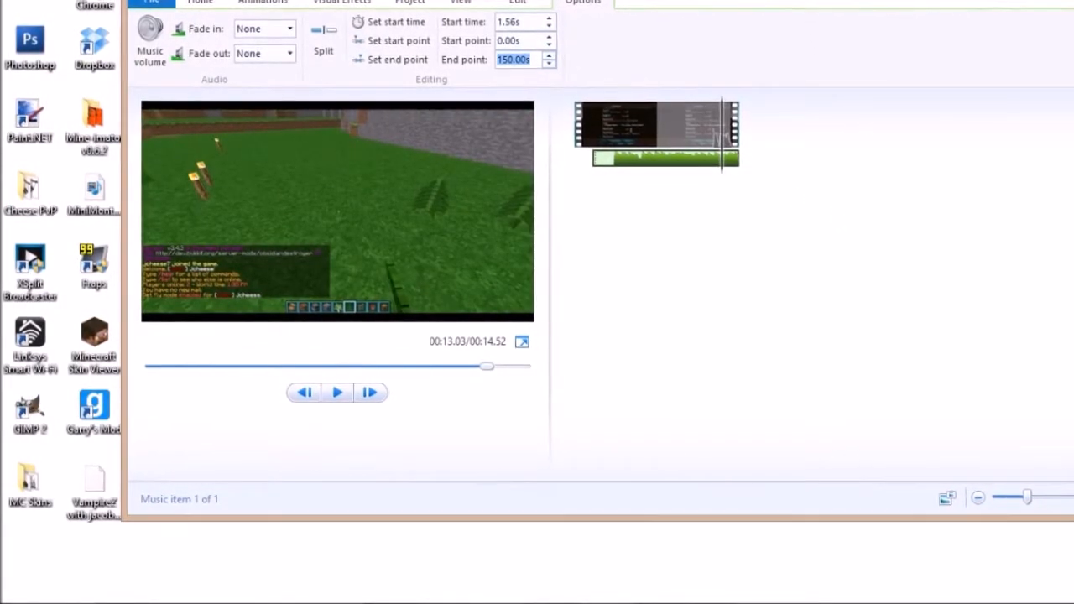
{"action": "type", "text": "100"}
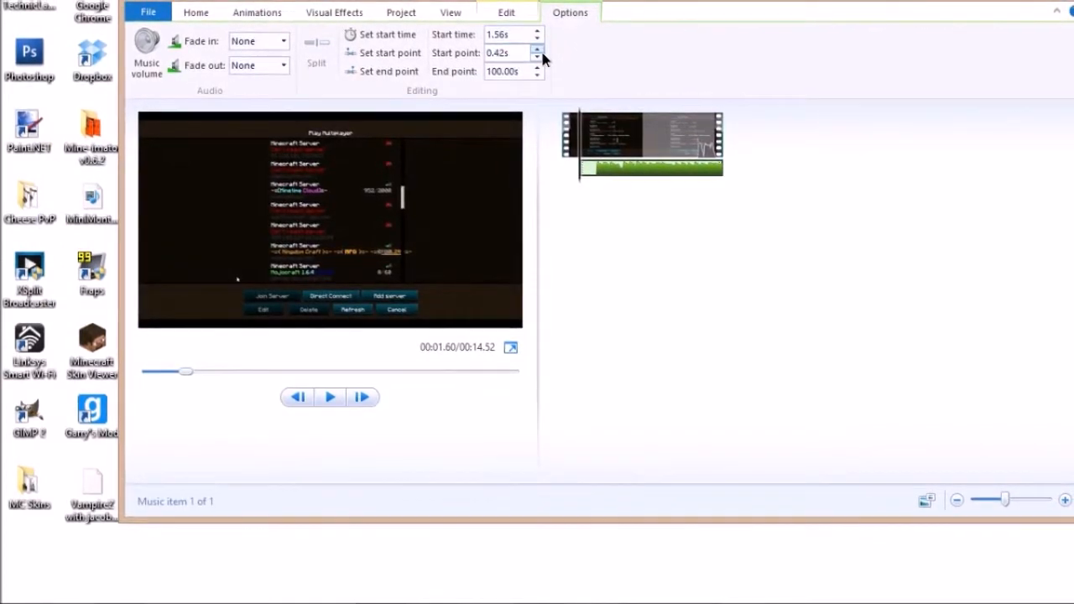
Step: Nudge the music start point up to 2.19 seconds
{"action": "left_click", "coordinate": [540, 49]}
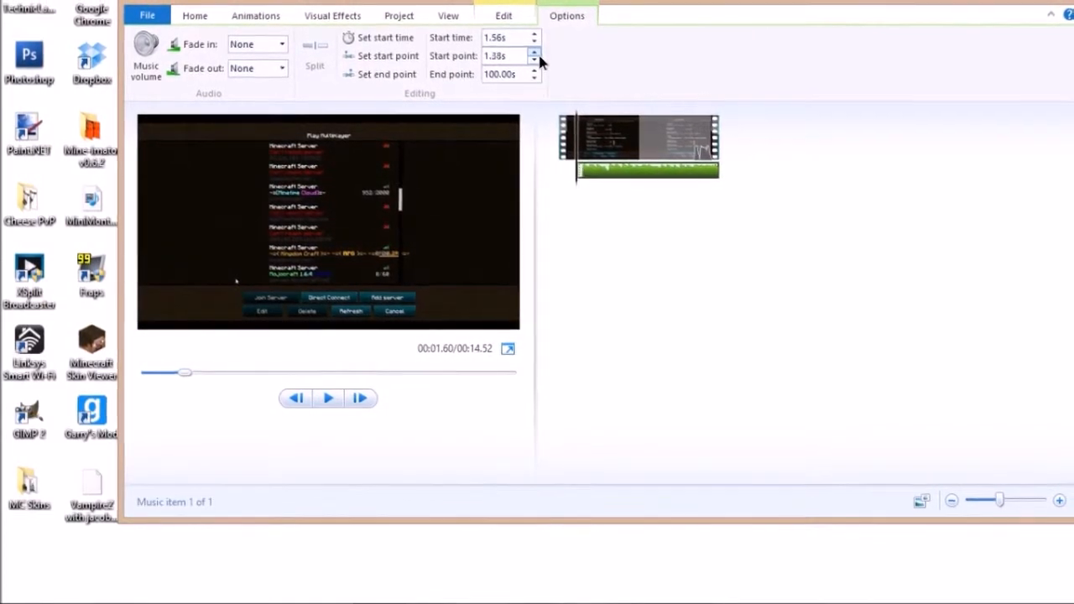
{"action": "left_click", "coordinate": [545, 51]}
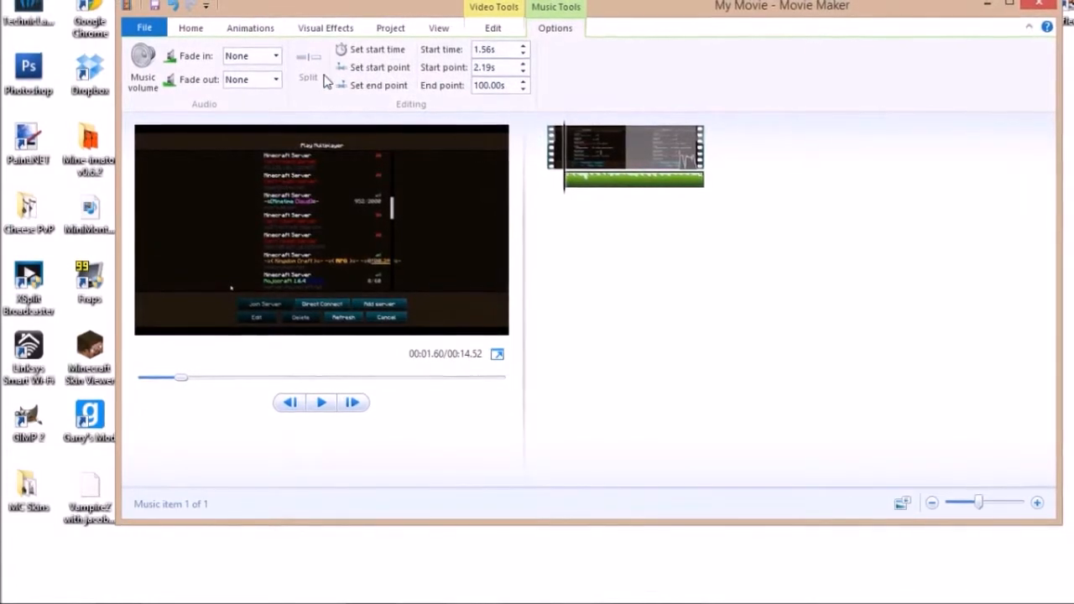
Step: Glance at the Visual Effects ribbon, then return to the Home commands
{"action": "left_click", "coordinate": [322, 30]}
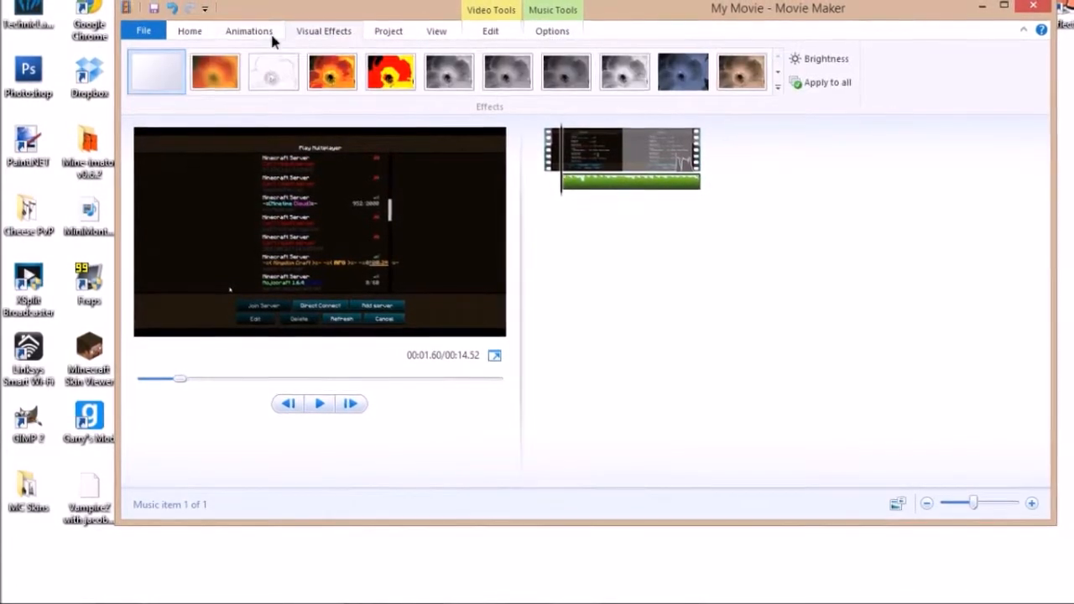
{"action": "left_click", "coordinate": [190, 34]}
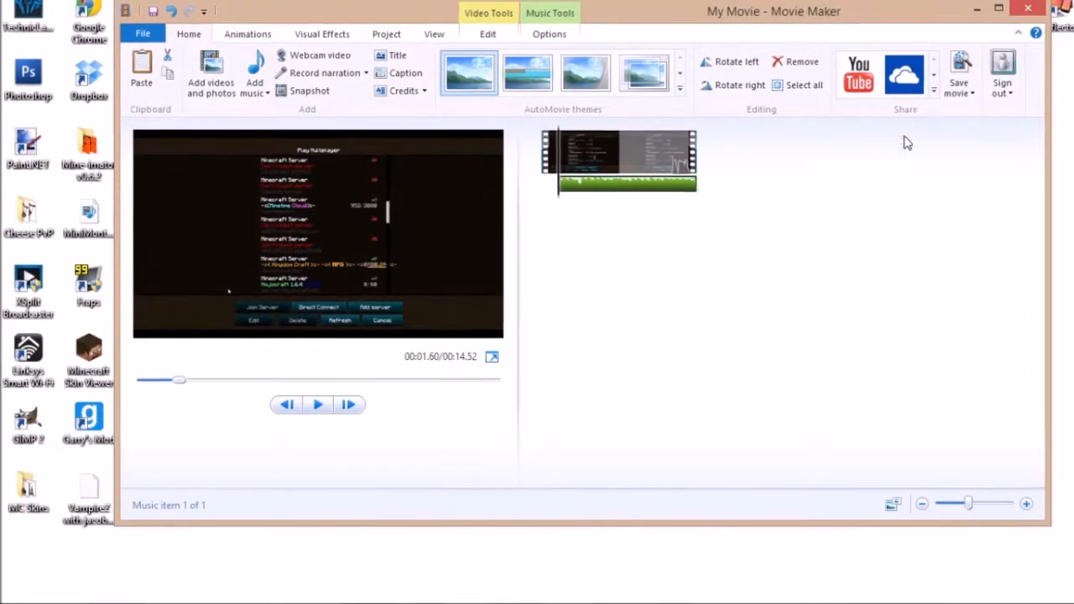